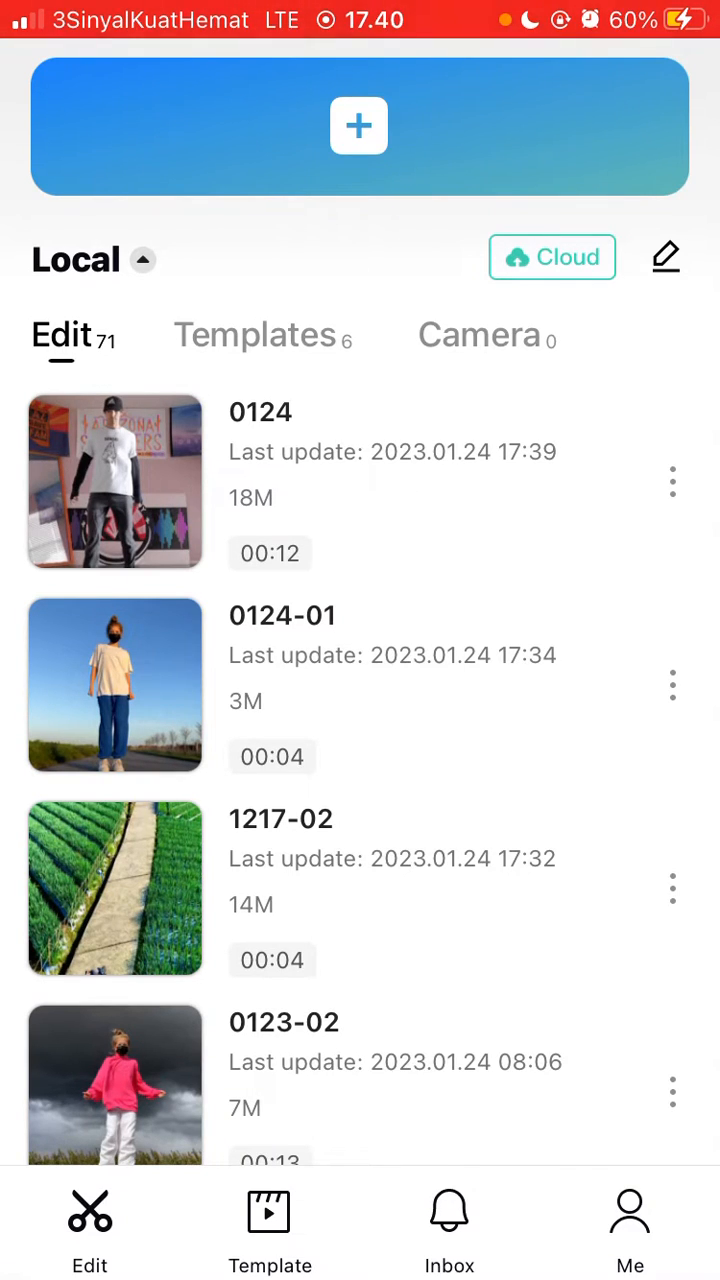
# Browse down the trending video effects in the effects library.
pyautogui.scroll(-3)
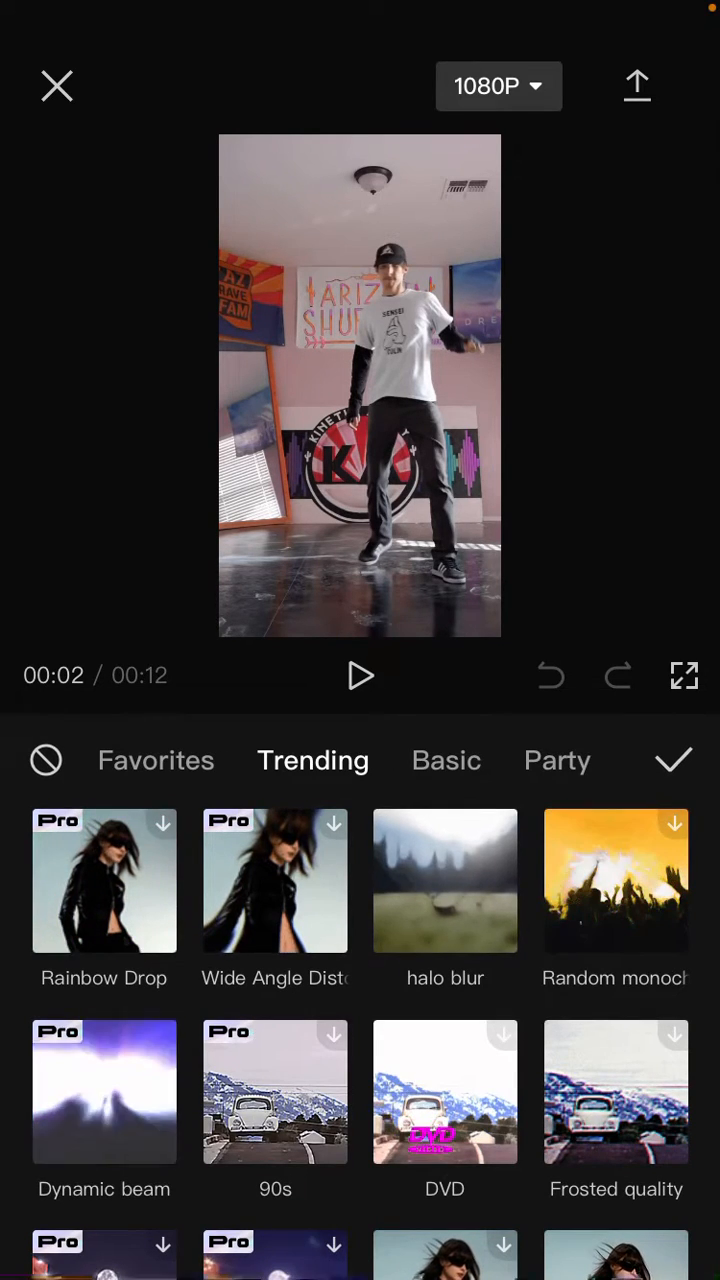
# Apply the Pro Color shadow party effect to the clip and bring up its Adjust panel.
pyautogui.scroll(-3)
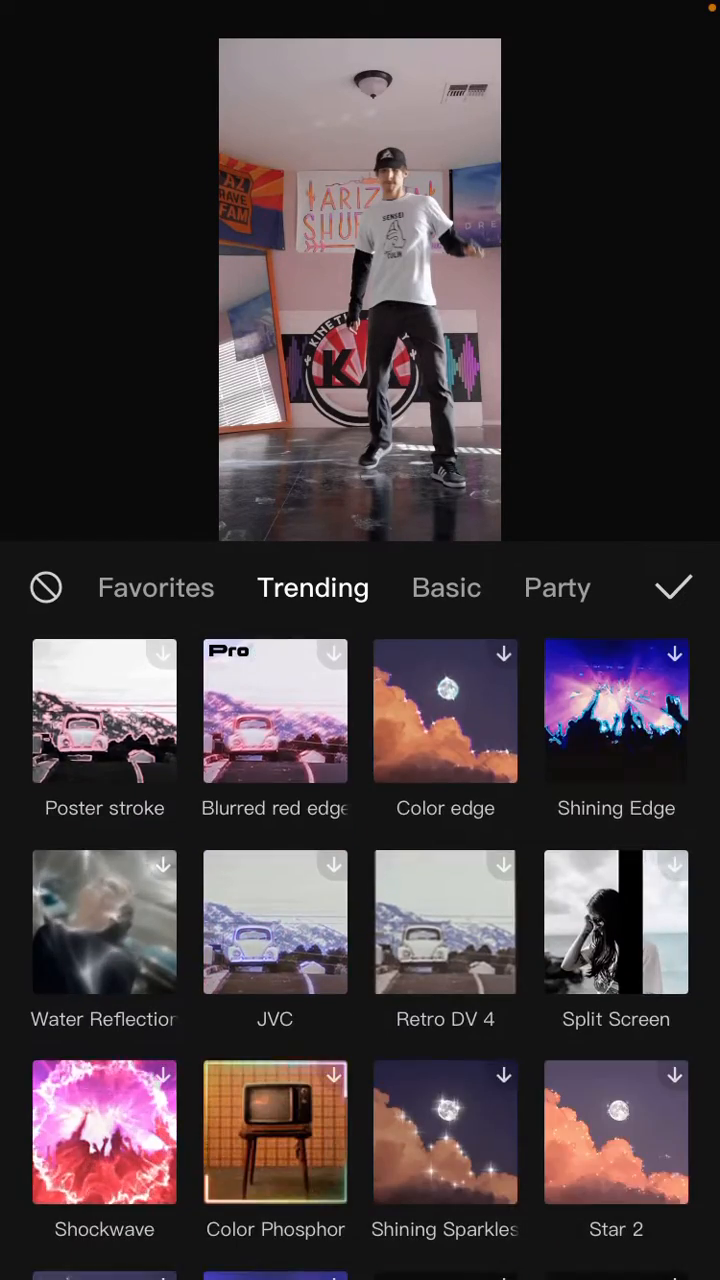
pyautogui.scroll(-3)
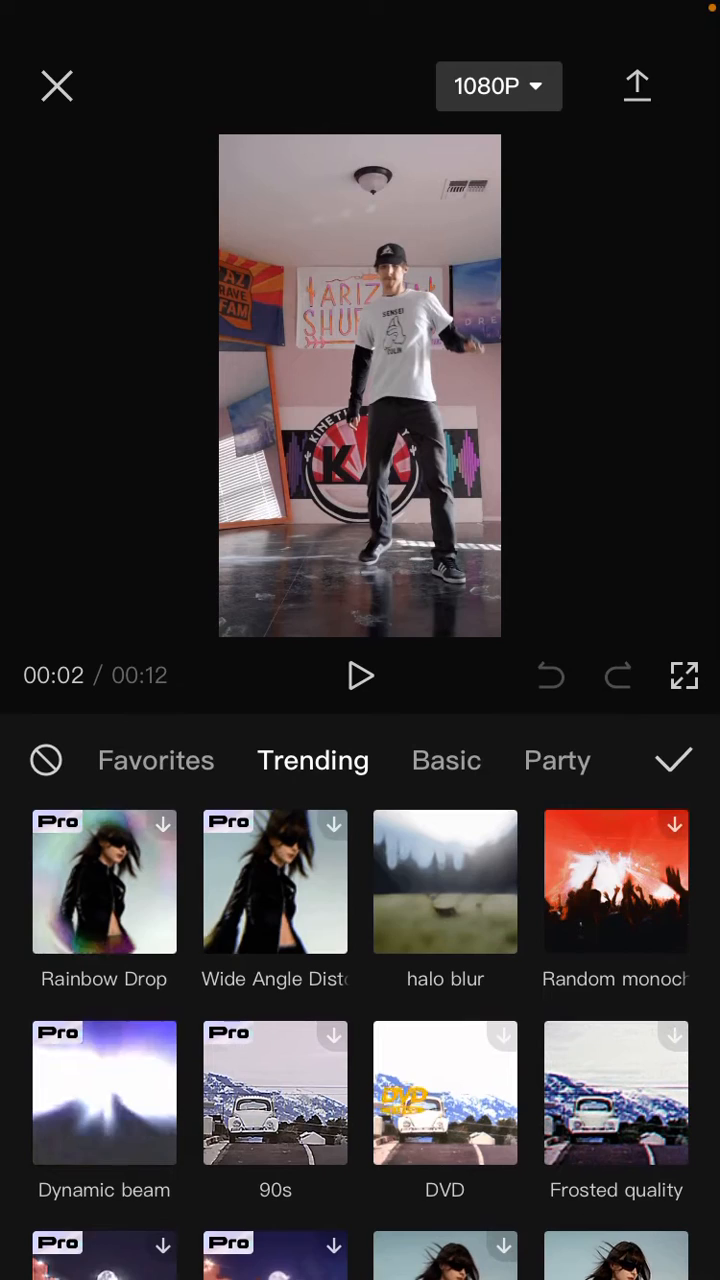
pyautogui.click(556, 760)
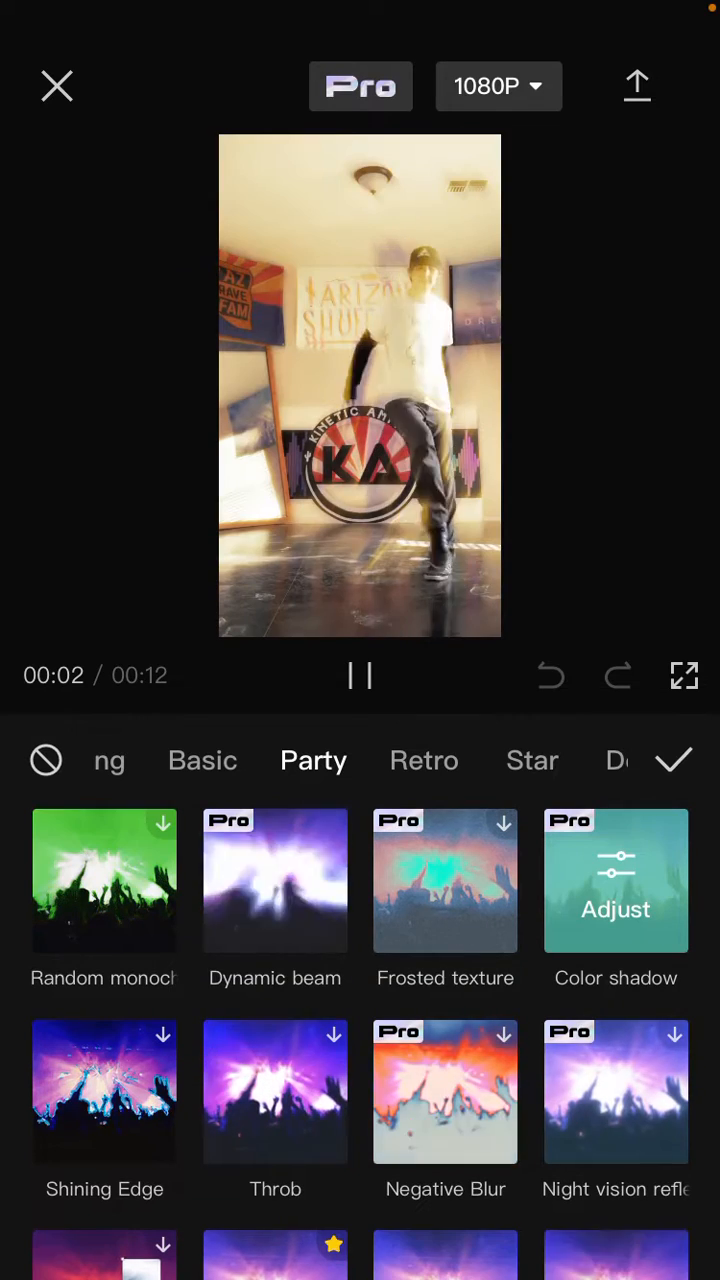
pyautogui.click(616, 908)
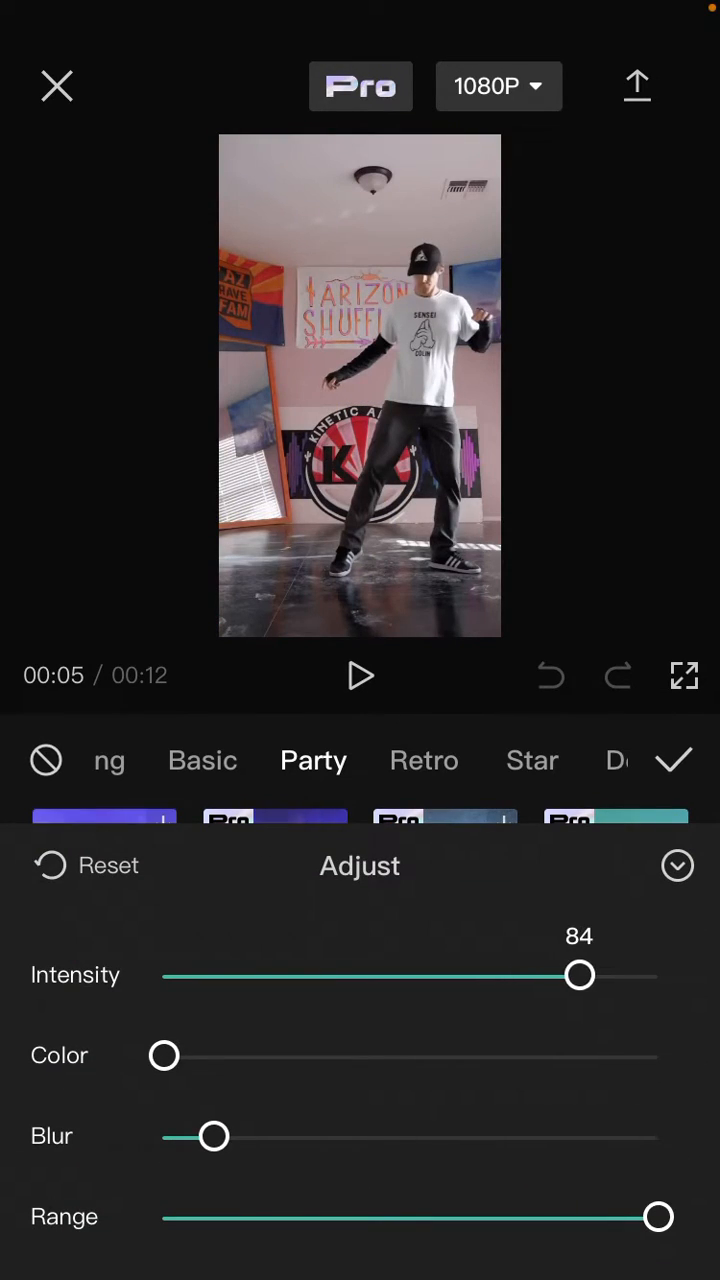
# Shift the shadow color toward 51, nudge blur up and lower the range to 86.
pyautogui.moveTo(164, 1056); pyautogui.dragTo(380, 1056)
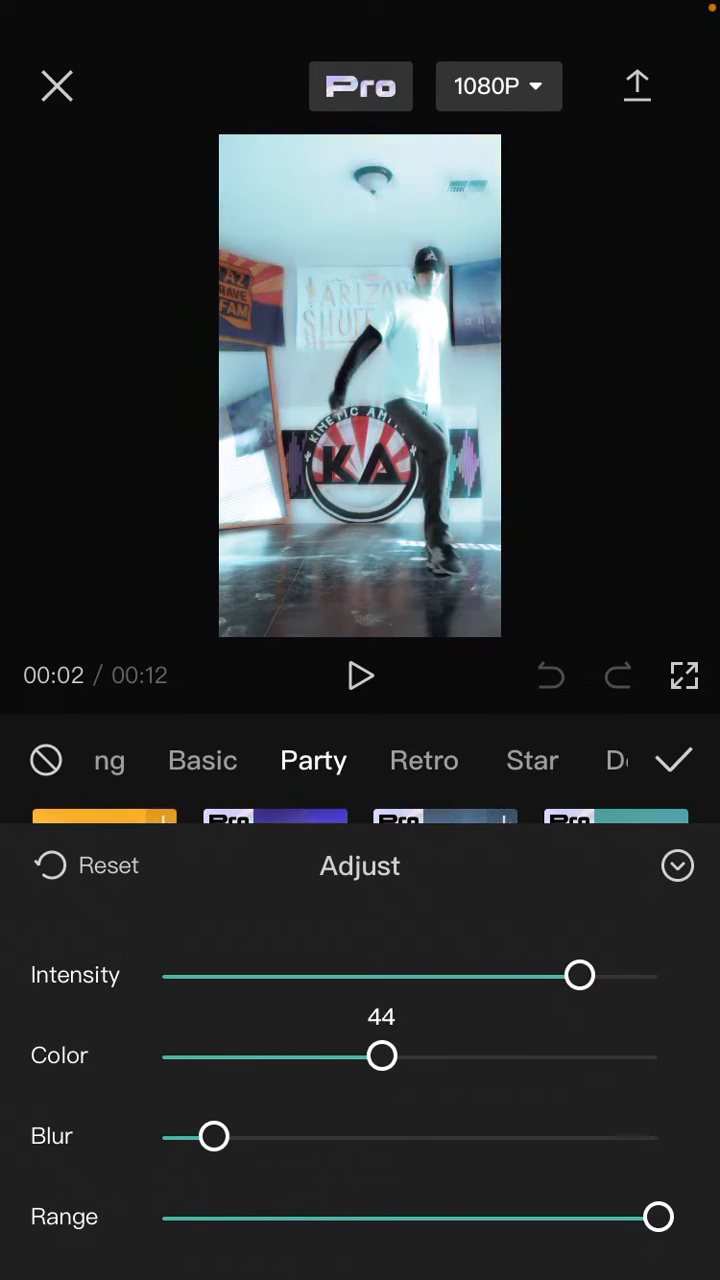
pyautogui.moveTo(380, 1056); pyautogui.dragTo(396, 1056)
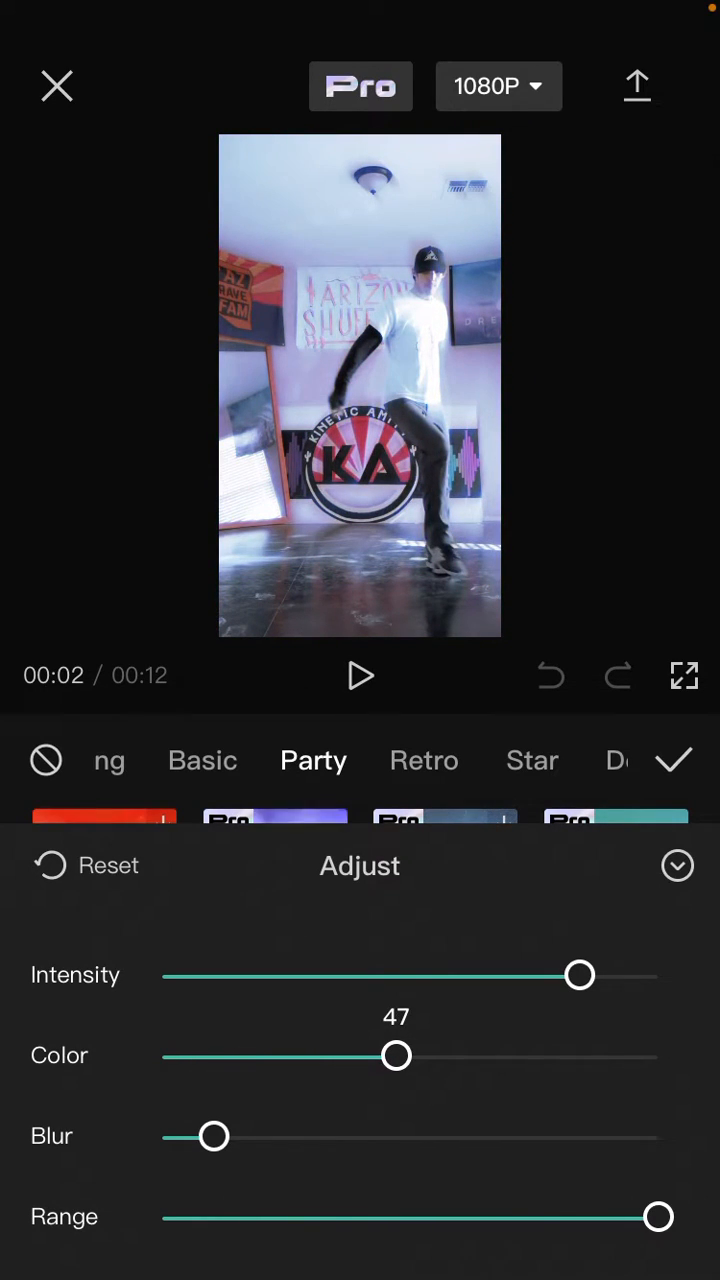
pyautogui.moveTo(396, 1056); pyautogui.dragTo(560, 1056)
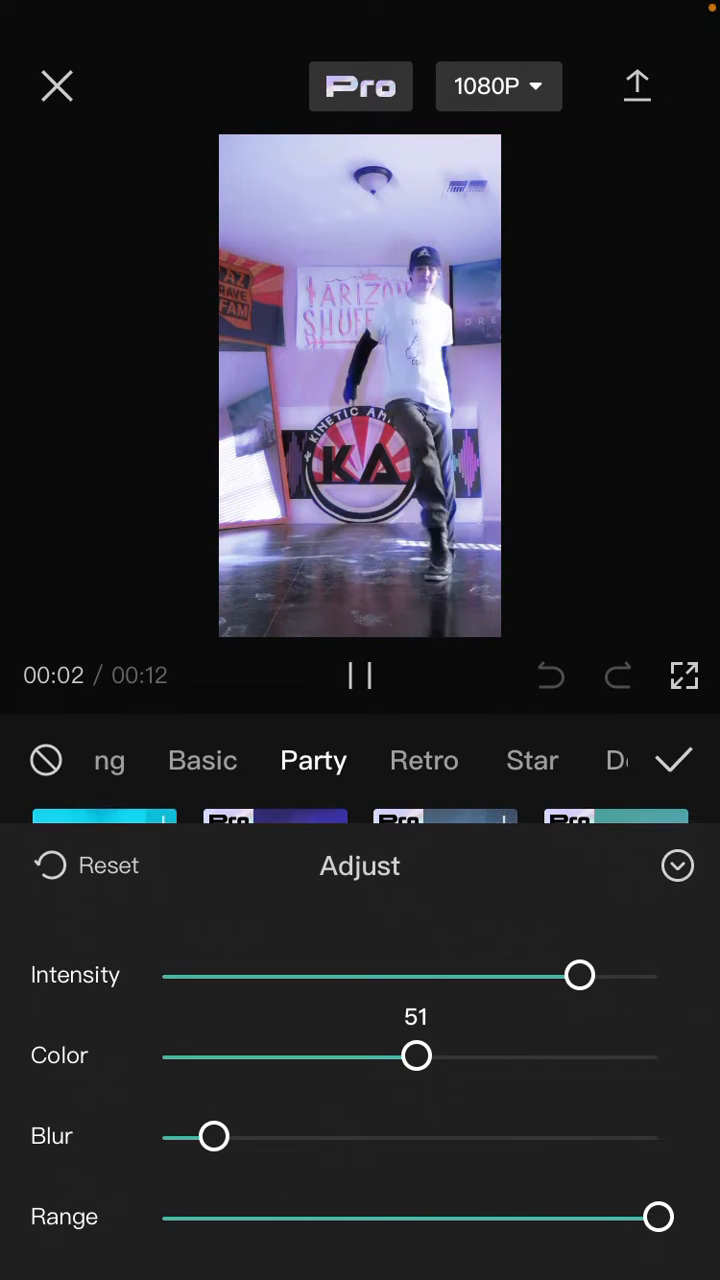
pyautogui.moveTo(206, 1136); pyautogui.dragTo(248, 1136)
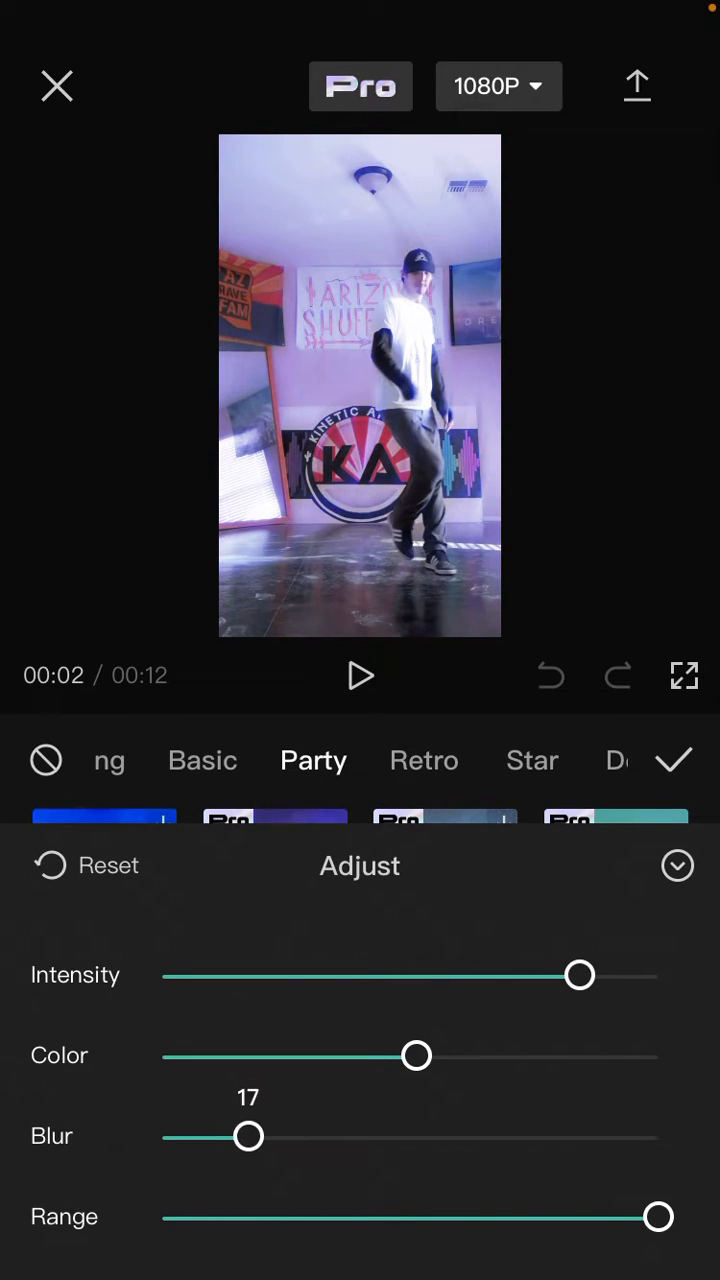
pyautogui.moveTo(248, 1136); pyautogui.dragTo(494, 1136)
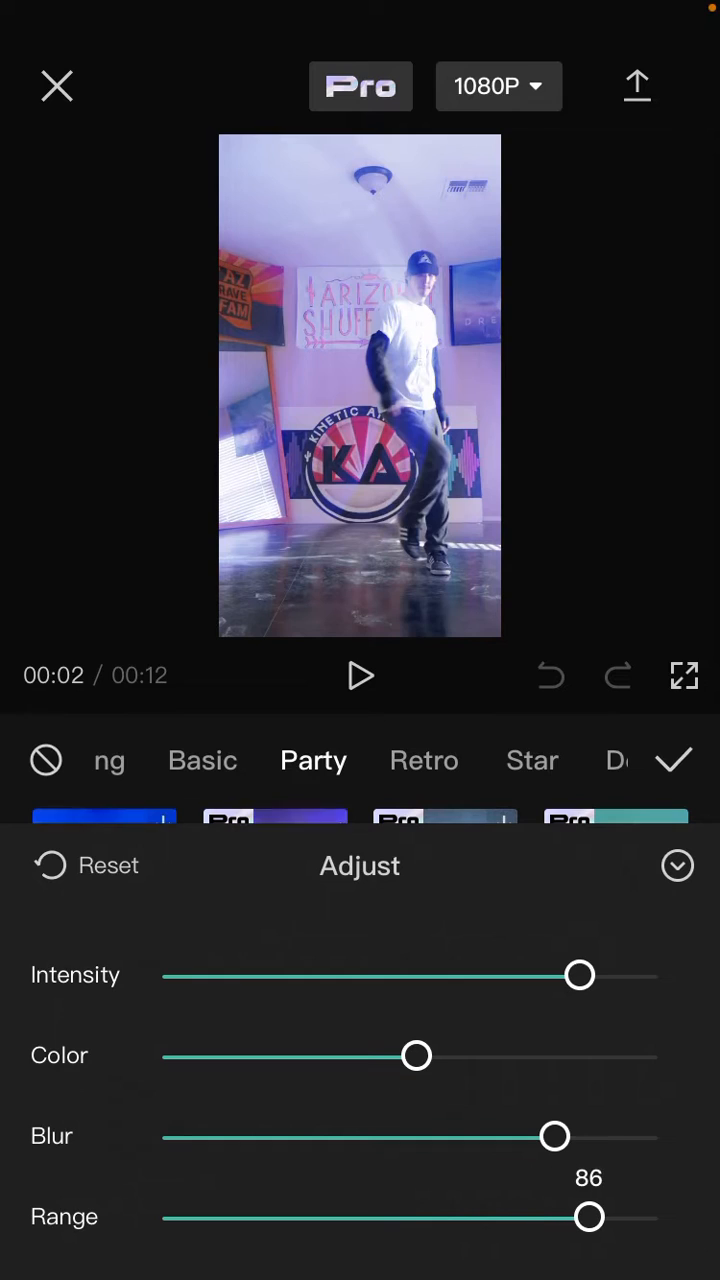
# Settle on blur 82, green color at 20 and intensity 99.
pyautogui.moveTo(556, 1136); pyautogui.dragTo(172, 1136)
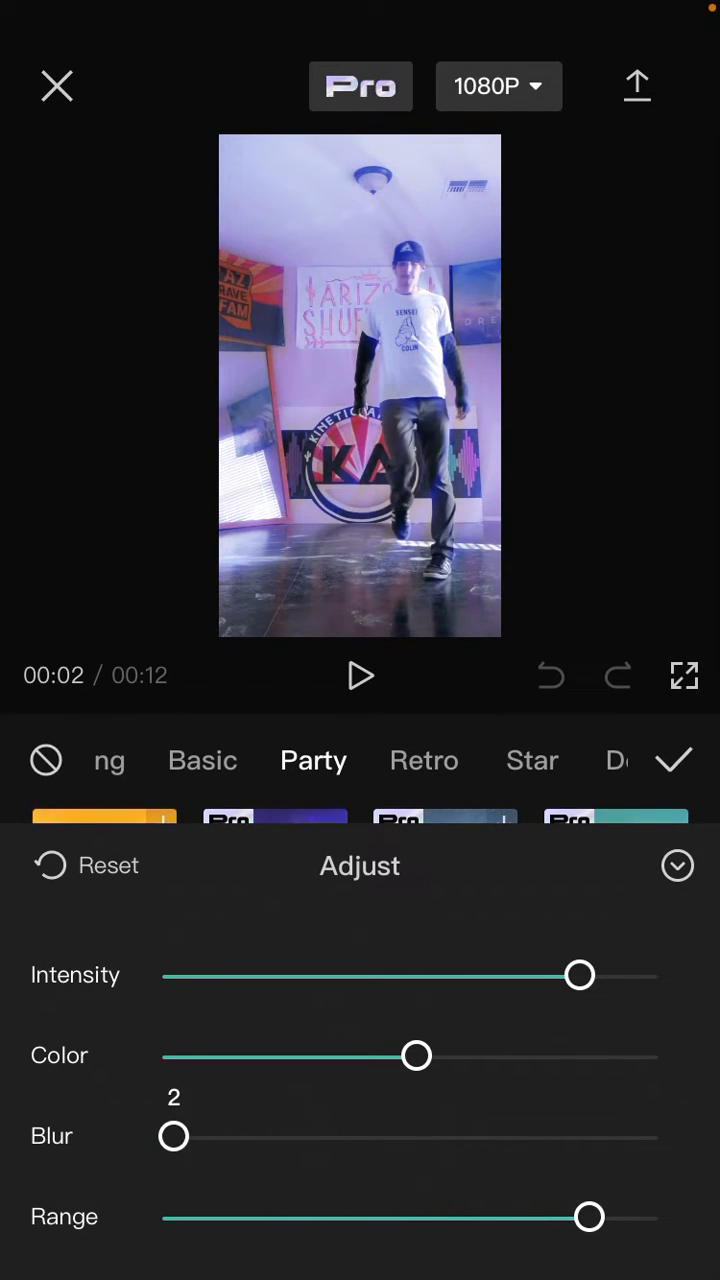
pyautogui.moveTo(172, 1136); pyautogui.dragTo(446, 1136)
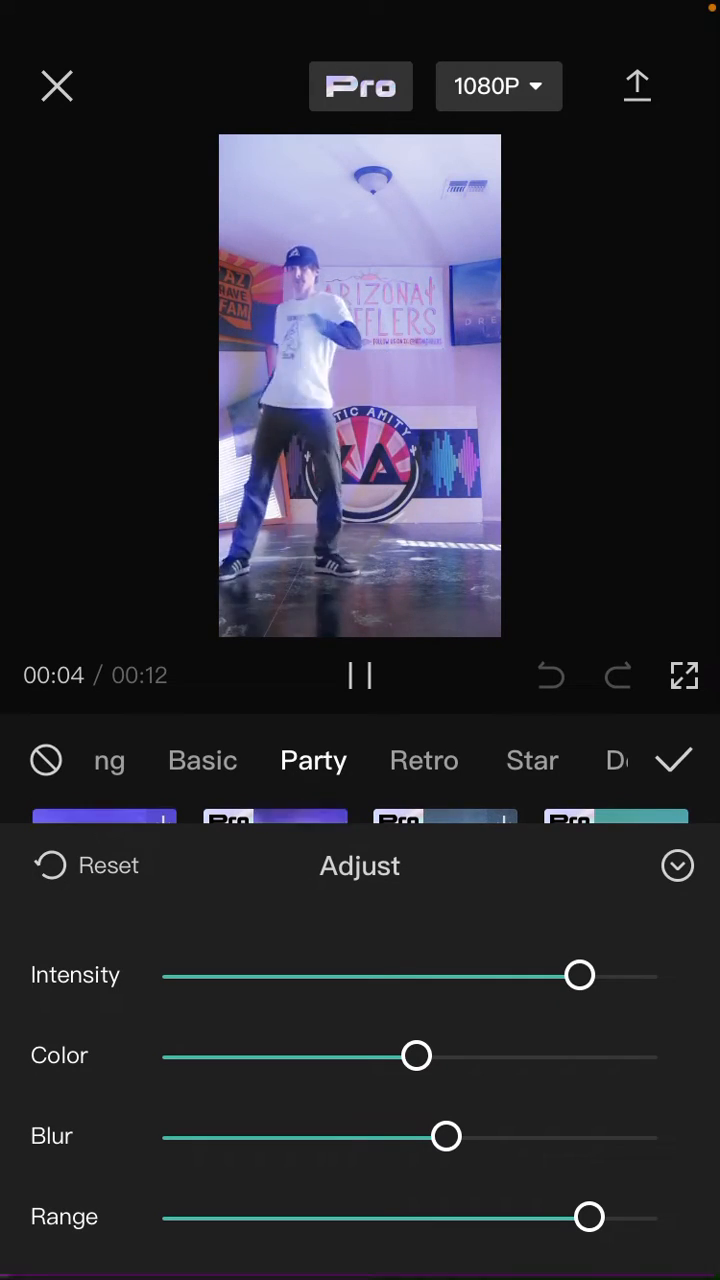
pyautogui.moveTo(446, 1136); pyautogui.dragTo(568, 1136)
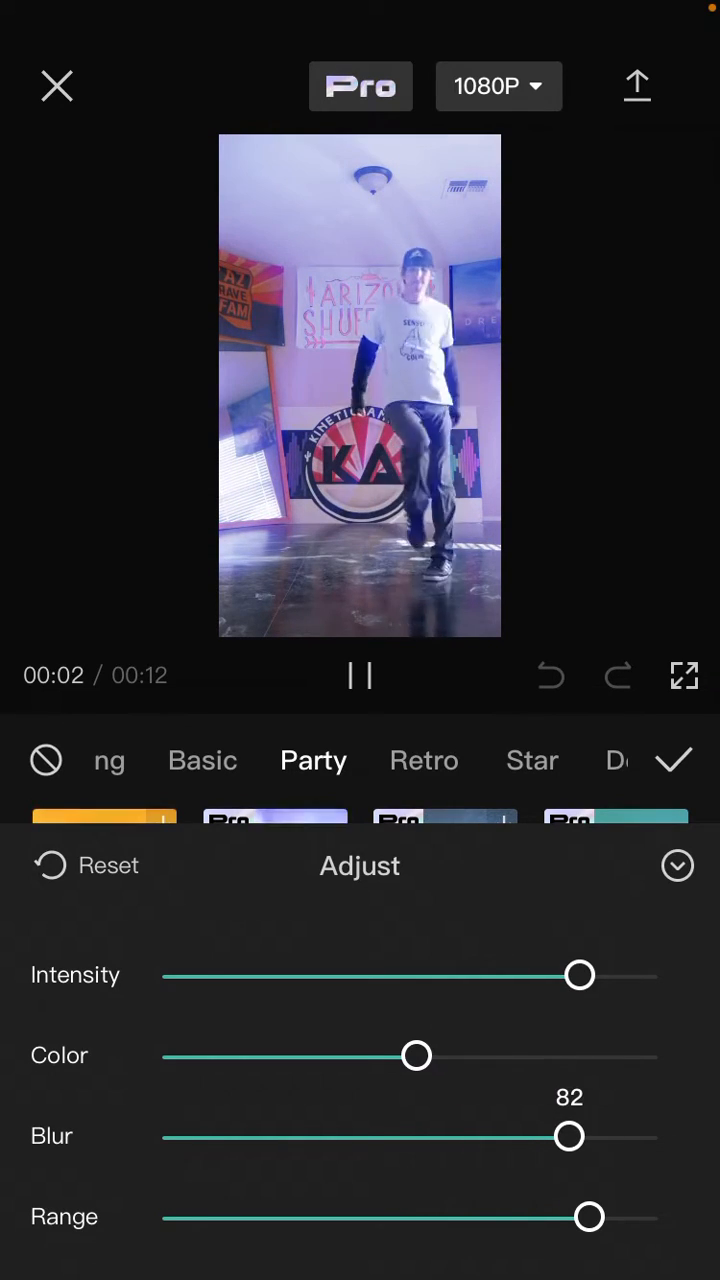
pyautogui.moveTo(416, 1056); pyautogui.dragTo(262, 1056)
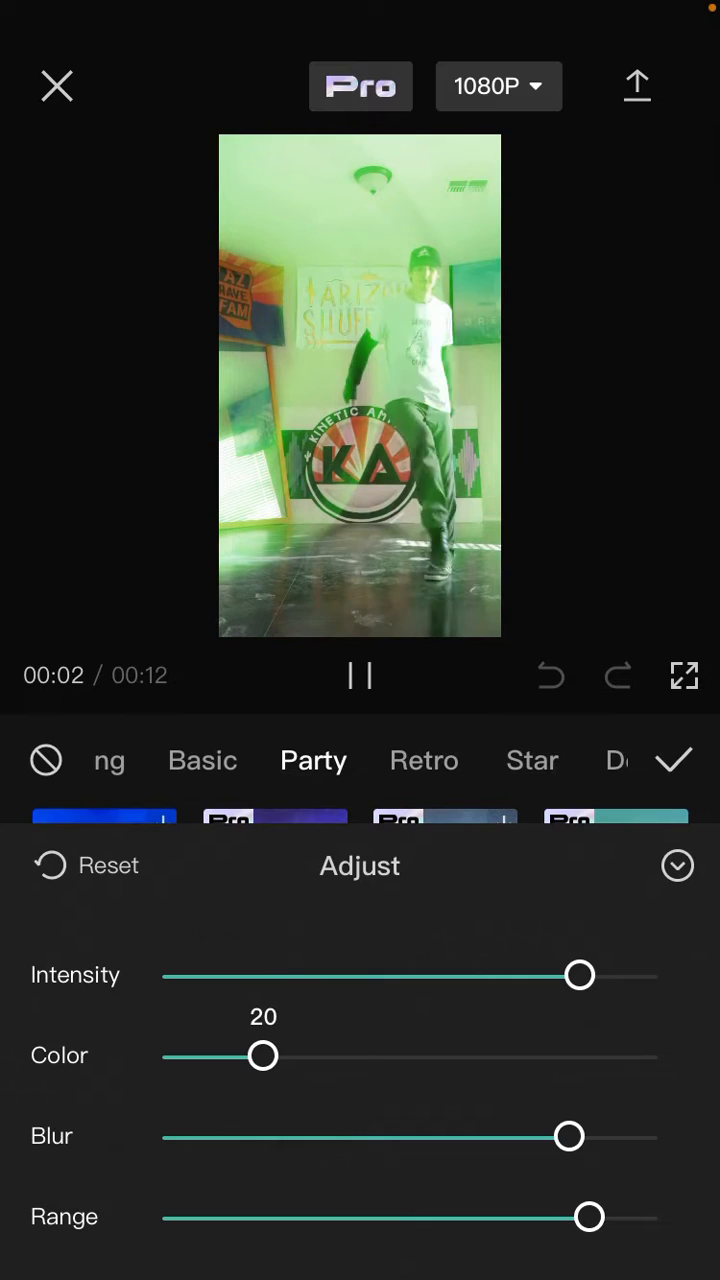
pyautogui.moveTo(580, 976); pyautogui.dragTo(652, 976)
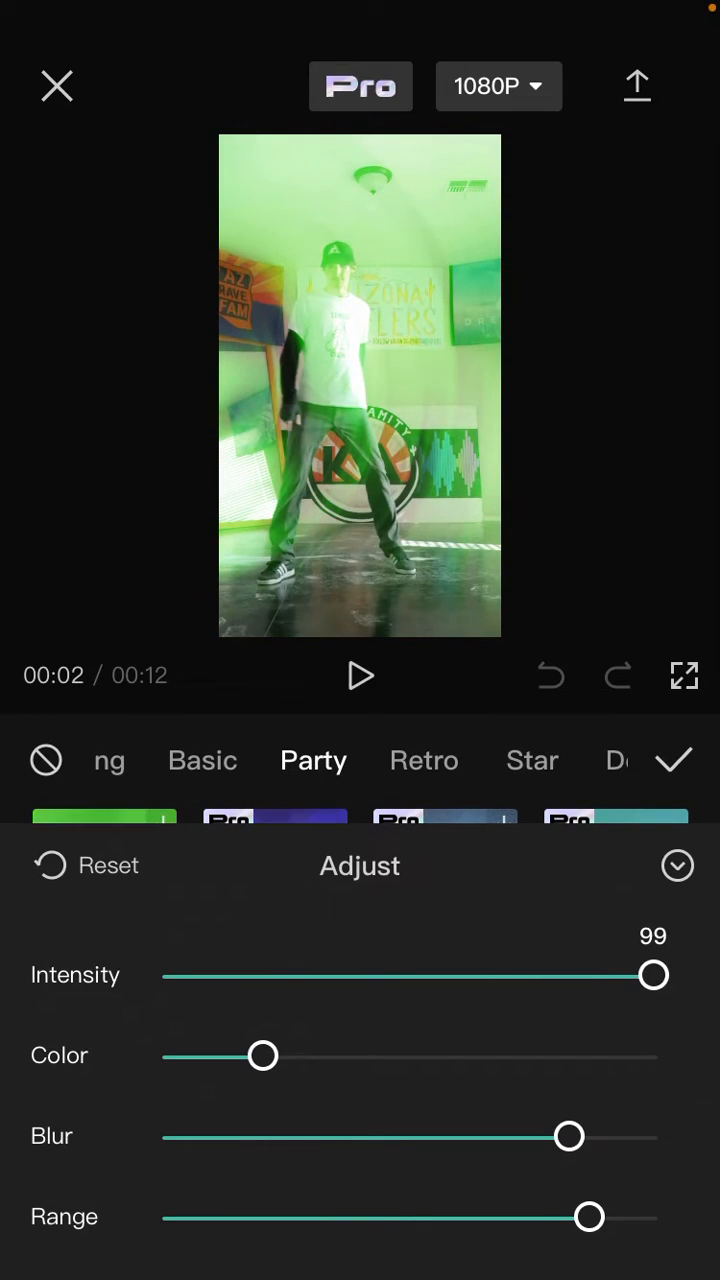
# Confirm the Color shadow so it spans the clip on the timeline and preview the green-tinted result.
pyautogui.click(686, 760)
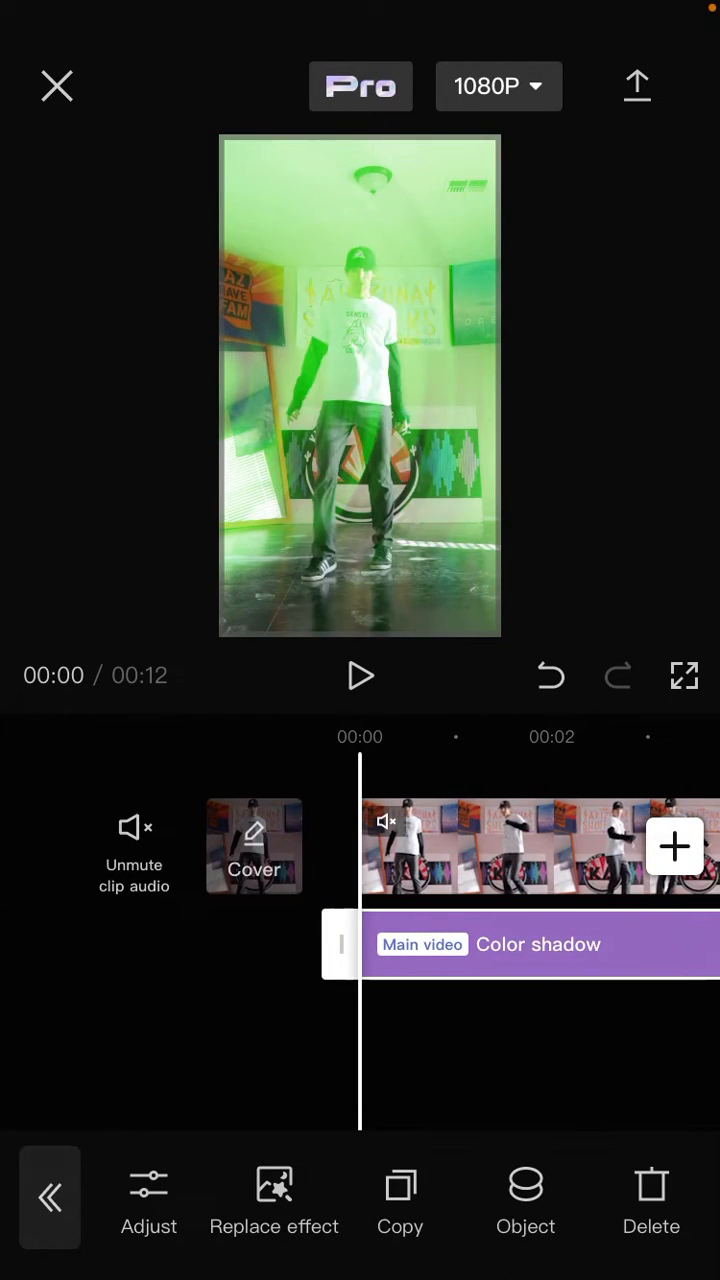
pyautogui.click(360, 676)
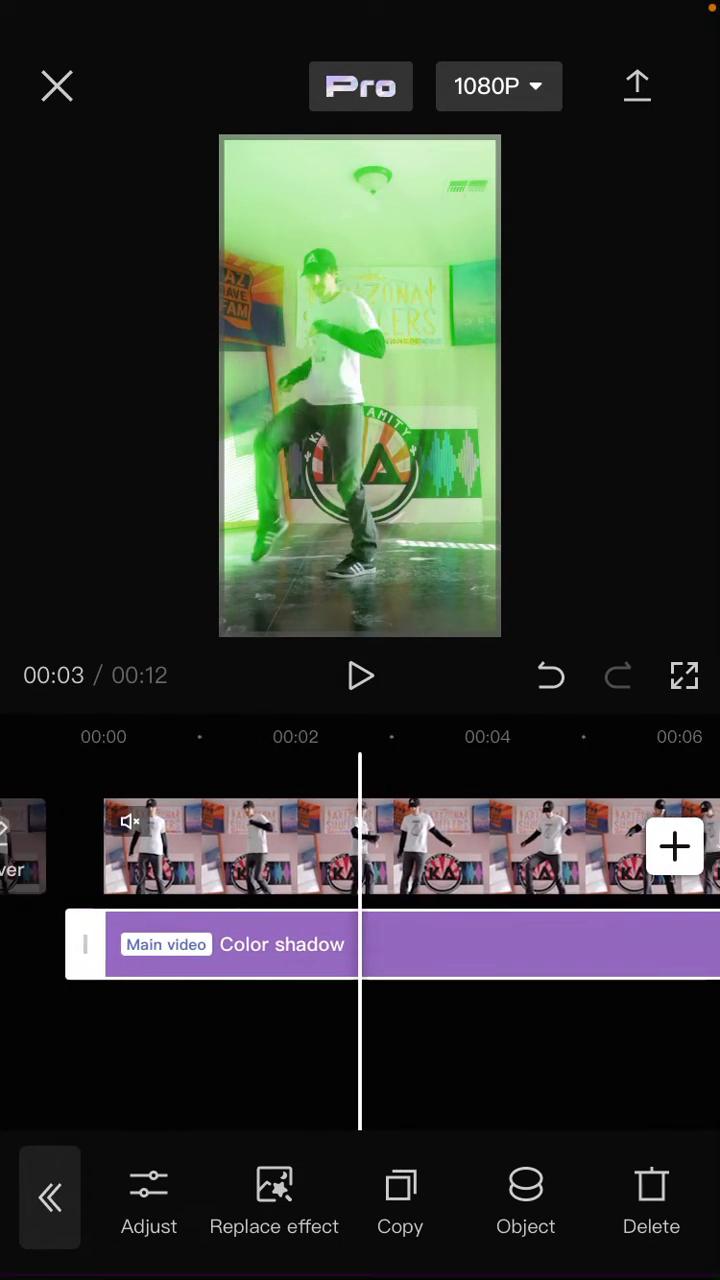
pyautogui.click(360, 676)
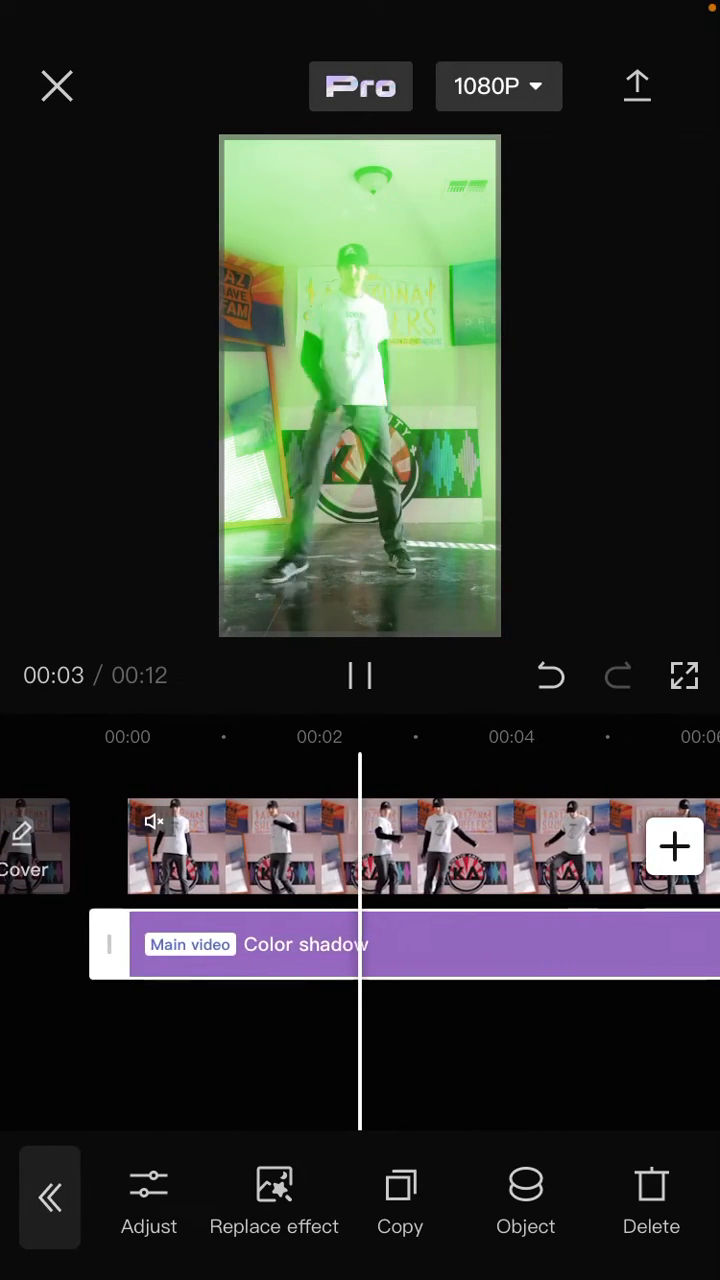